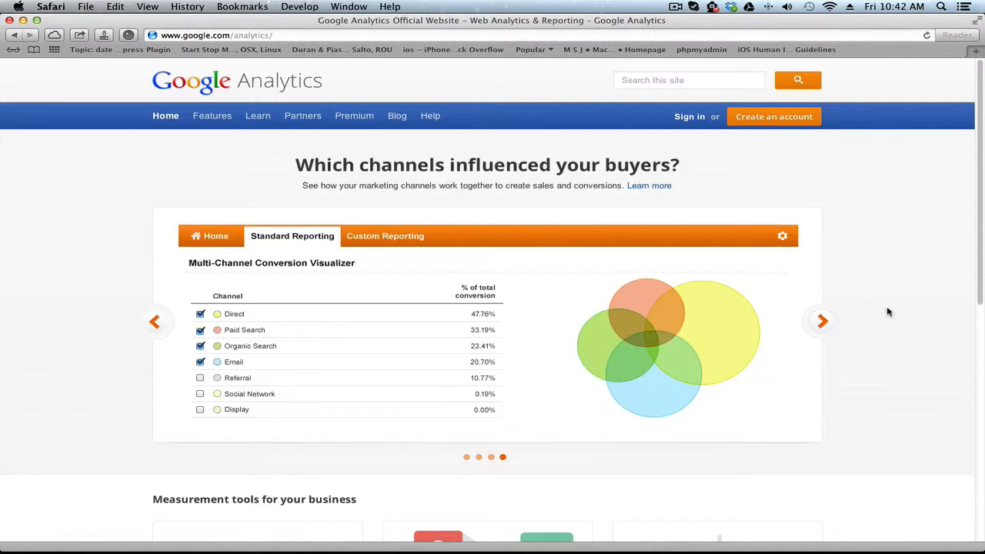
{"action": "mouse_move", "coordinate": [344, 213]}
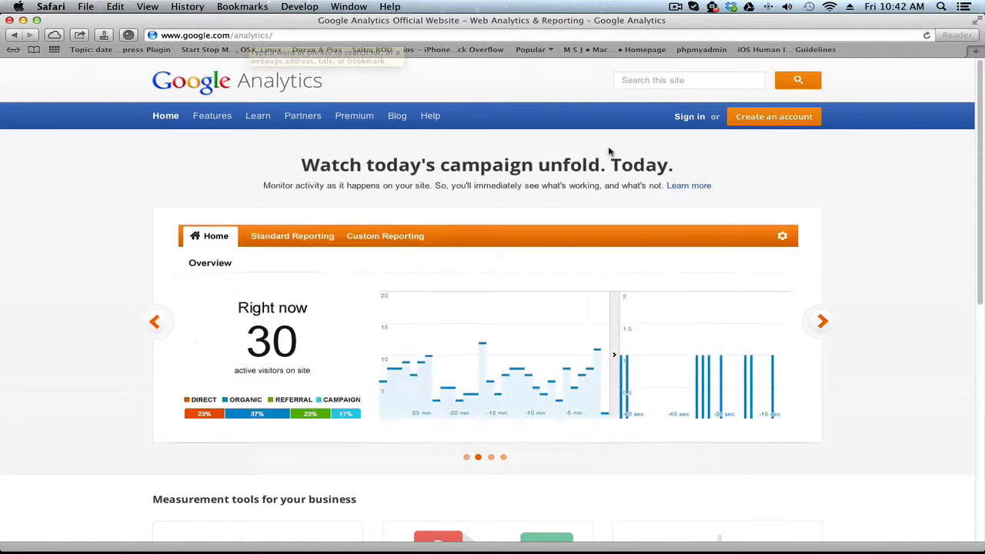
- Sign in to Google Analytics to reach the Hawaiian Surf Adventures account list
{"action": "left_click", "coordinate": [688, 116]}
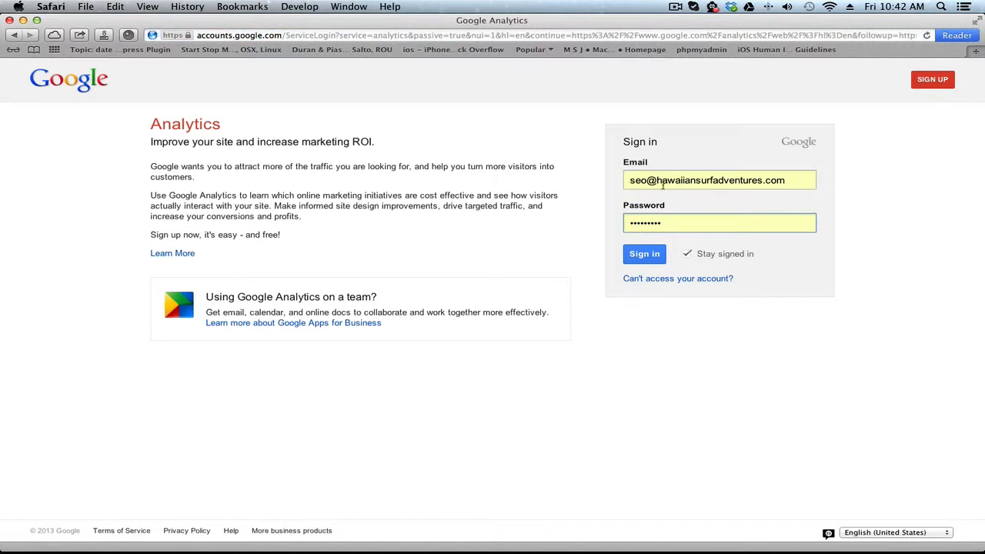
{"action": "left_click", "coordinate": [644, 254]}
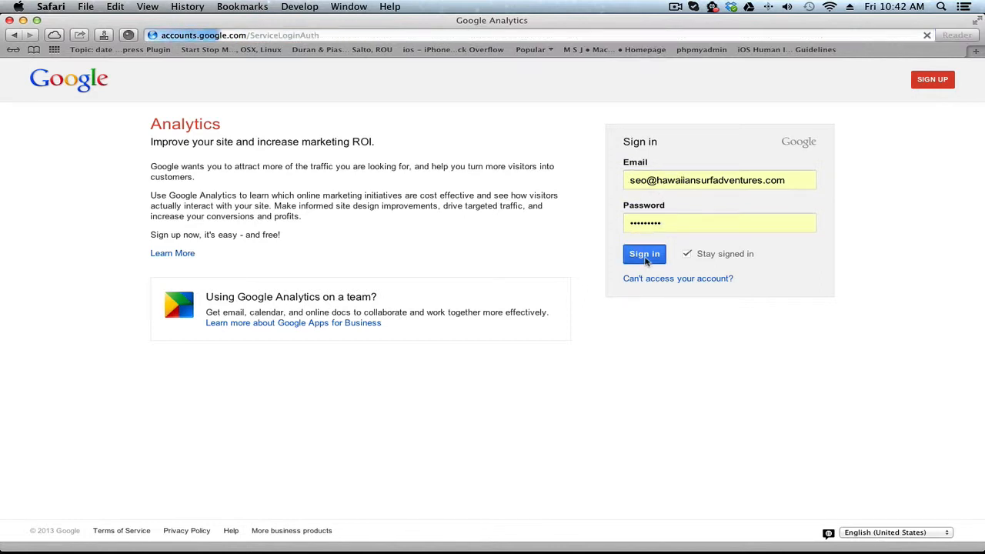
{"action": "left_click", "coordinate": [644, 254]}
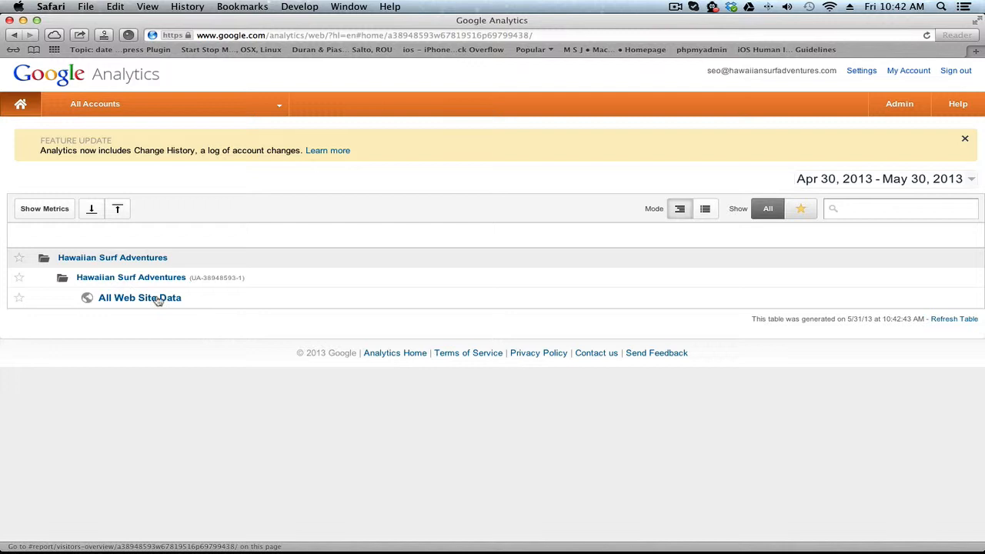
{"action": "mouse_move", "coordinate": [154, 302]}
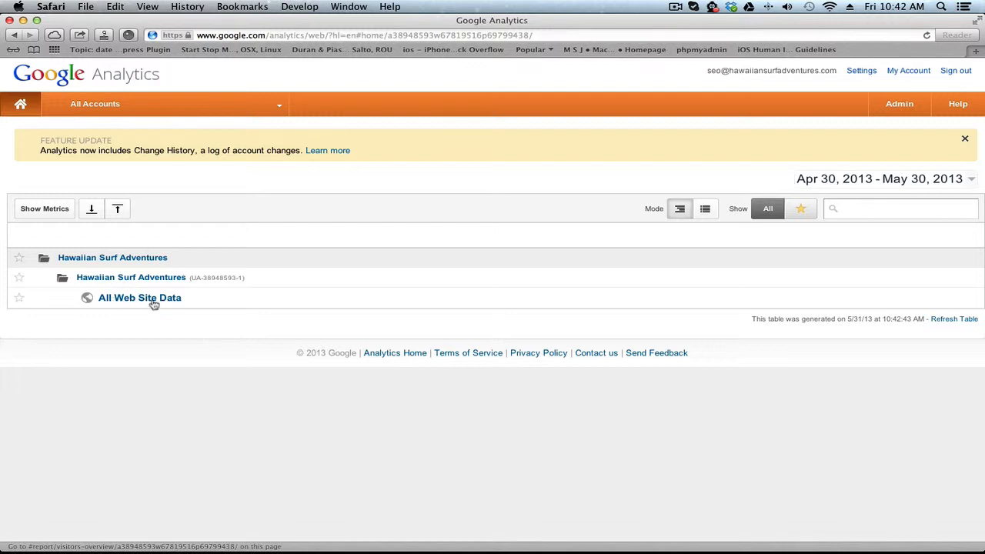
- Open All Web Site Data under Hawaiian Surf Adventures to view Audience Overview
{"action": "left_click", "coordinate": [139, 298]}
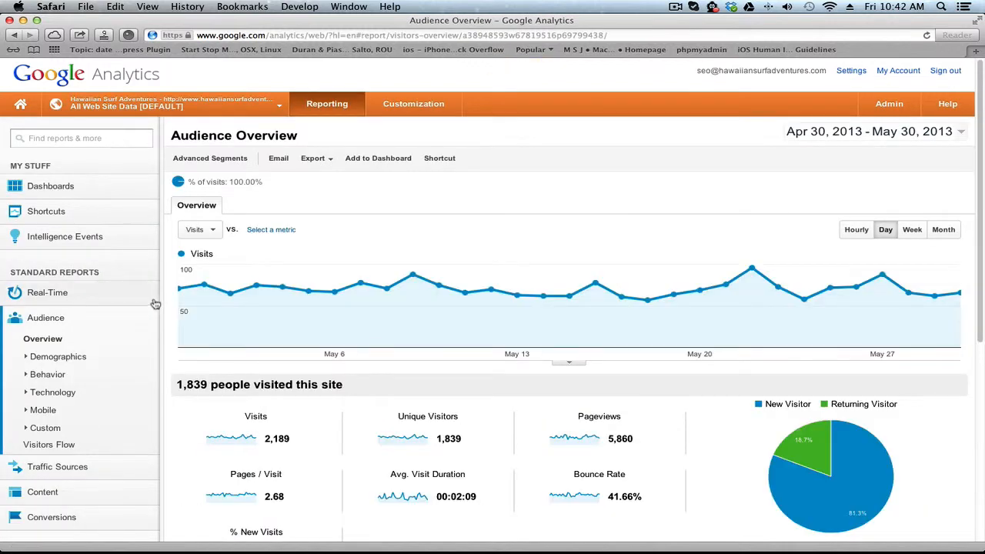
{"action": "mouse_move", "coordinate": [156, 303]}
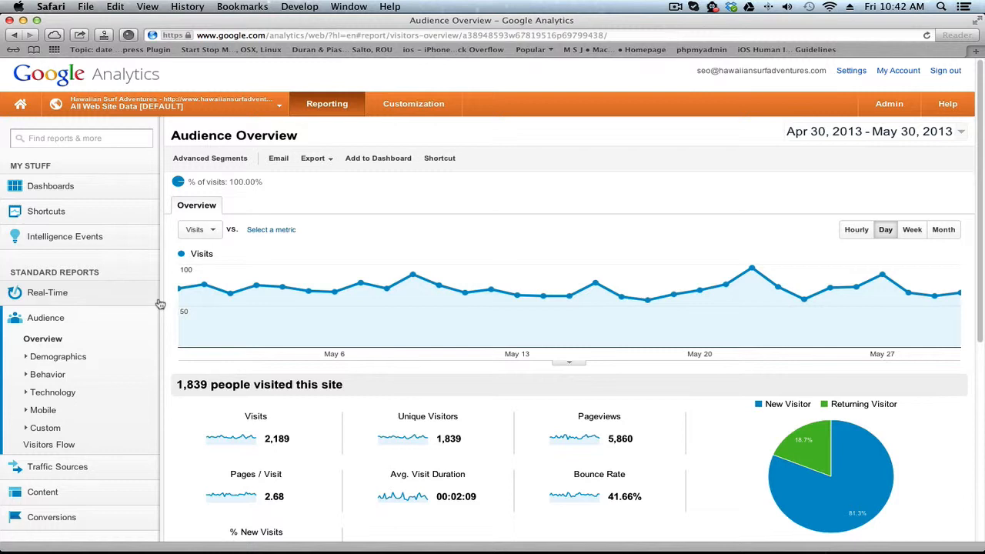
{"action": "mouse_move", "coordinate": [171, 323]}
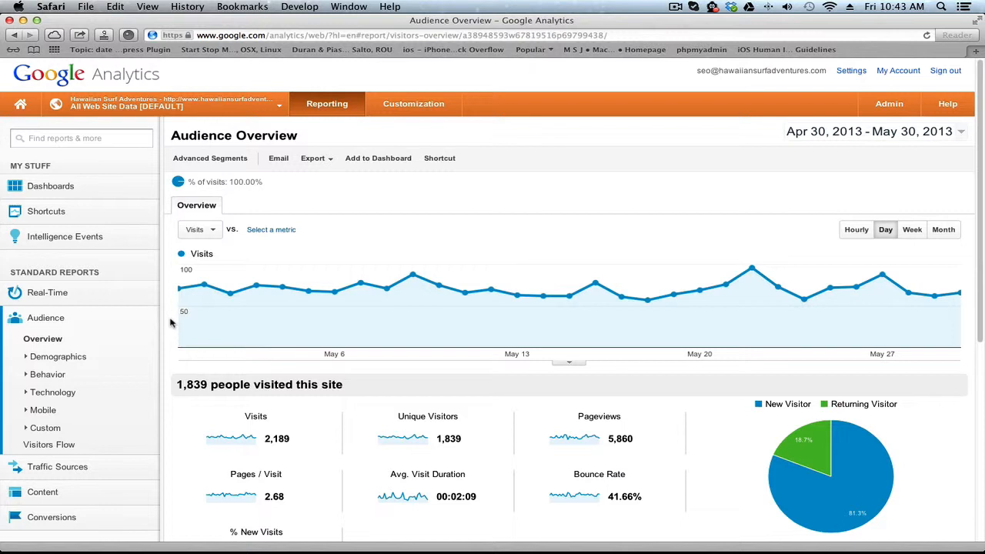
{"action": "mouse_move", "coordinate": [819, 159]}
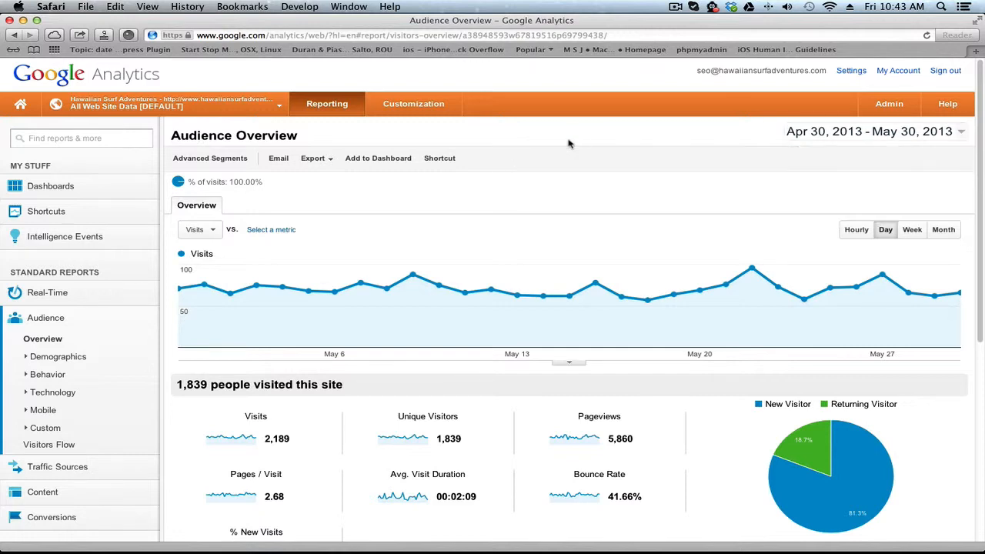
- Scroll down to the Demographics language table, led by en-us at 90.50%
{"action": "scroll", "scroll_direction": "down", "scroll_amount": 3}
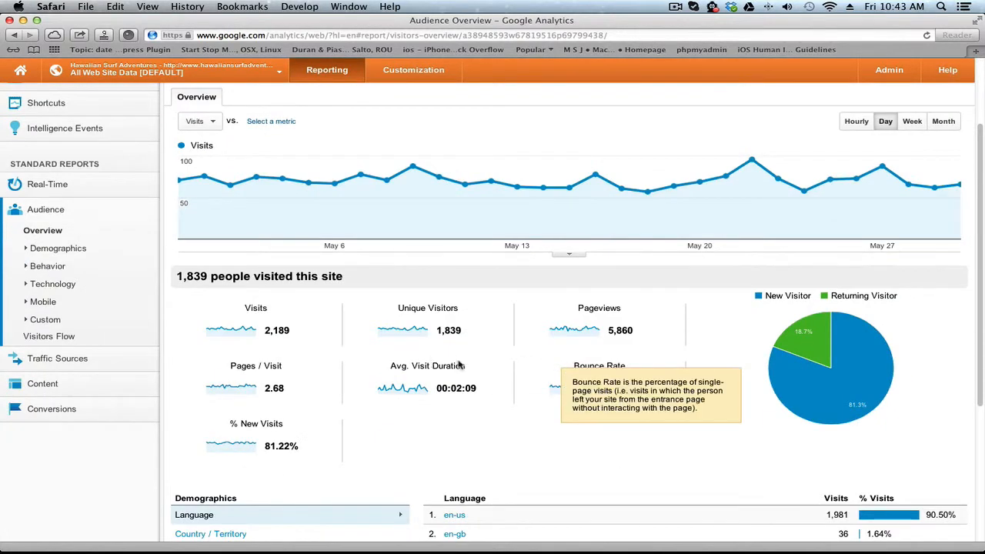
{"action": "mouse_move", "coordinate": [292, 331]}
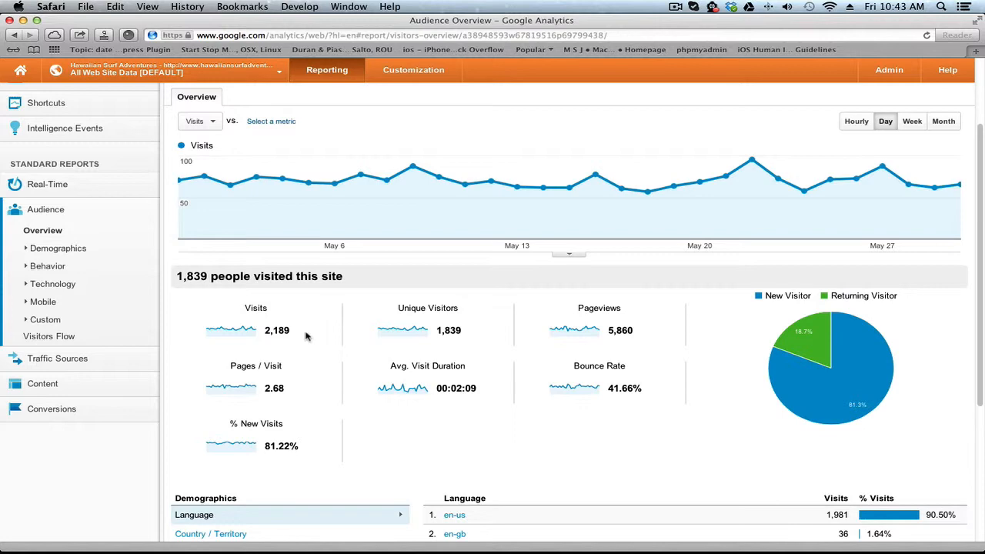
{"action": "scroll", "scroll_direction": "down", "scroll_amount": 3}
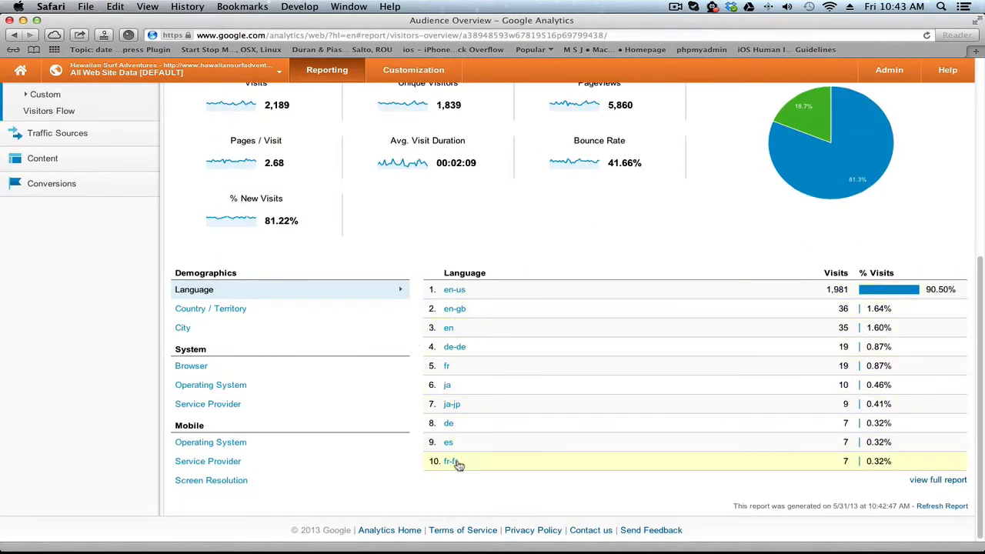
{"action": "mouse_move", "coordinate": [231, 373]}
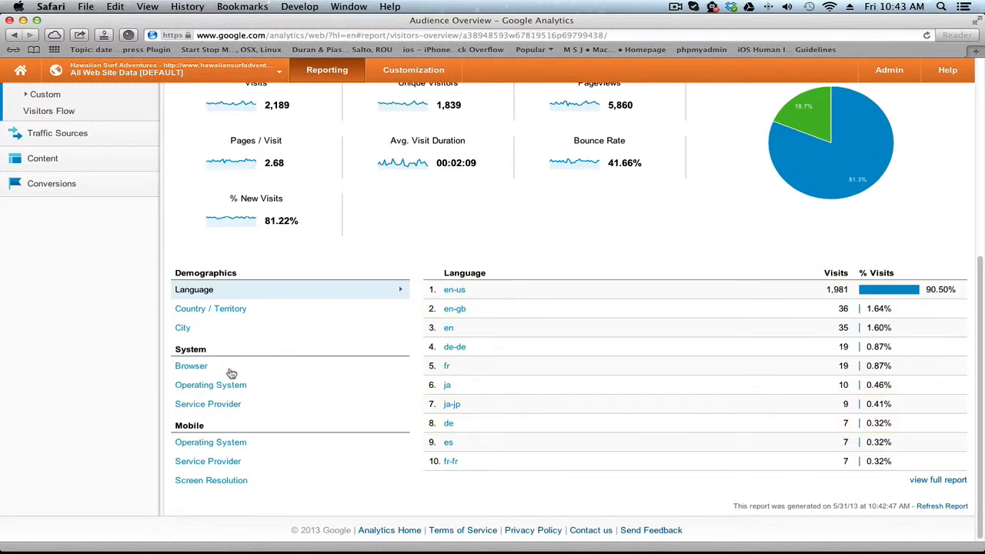
- Show visits by Operating System, with Windows leading at 47.65%
{"action": "left_click", "coordinate": [210, 385]}
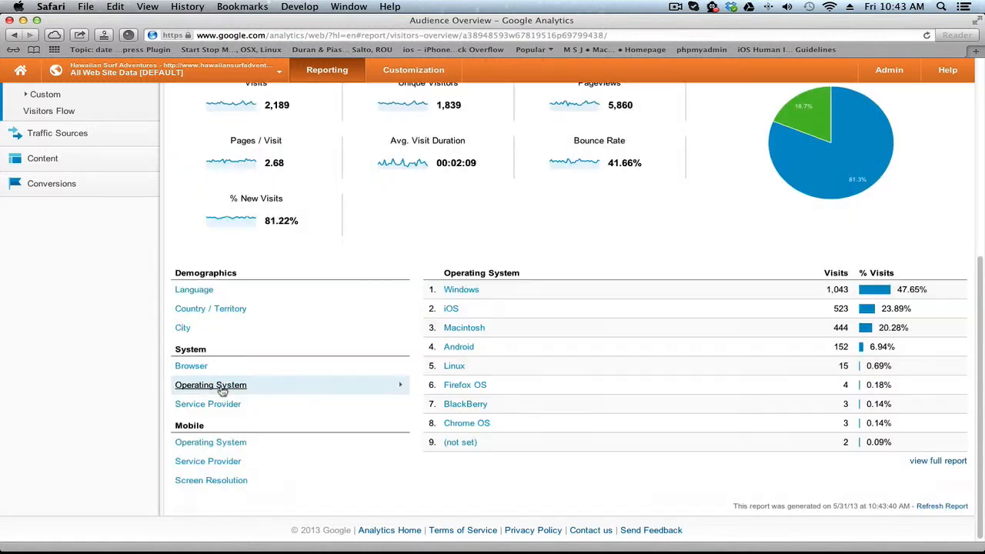
{"action": "left_click", "coordinate": [210, 384]}
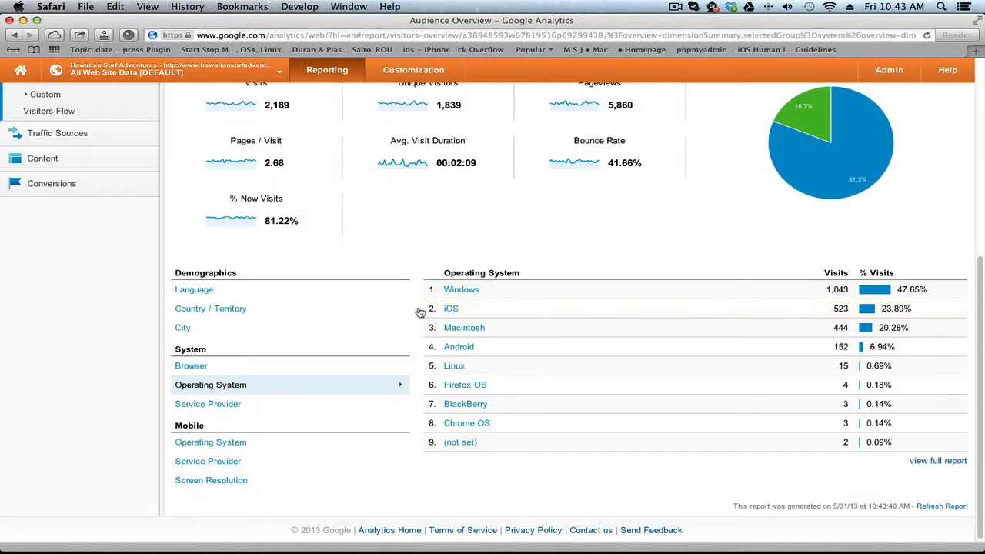
{"action": "mouse_move", "coordinate": [451, 308]}
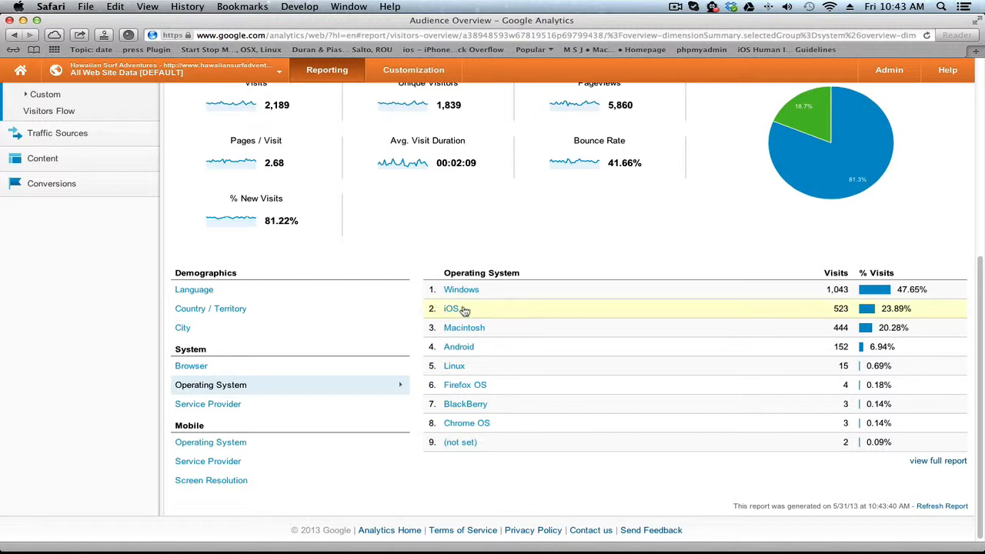
{"action": "mouse_move", "coordinate": [469, 352]}
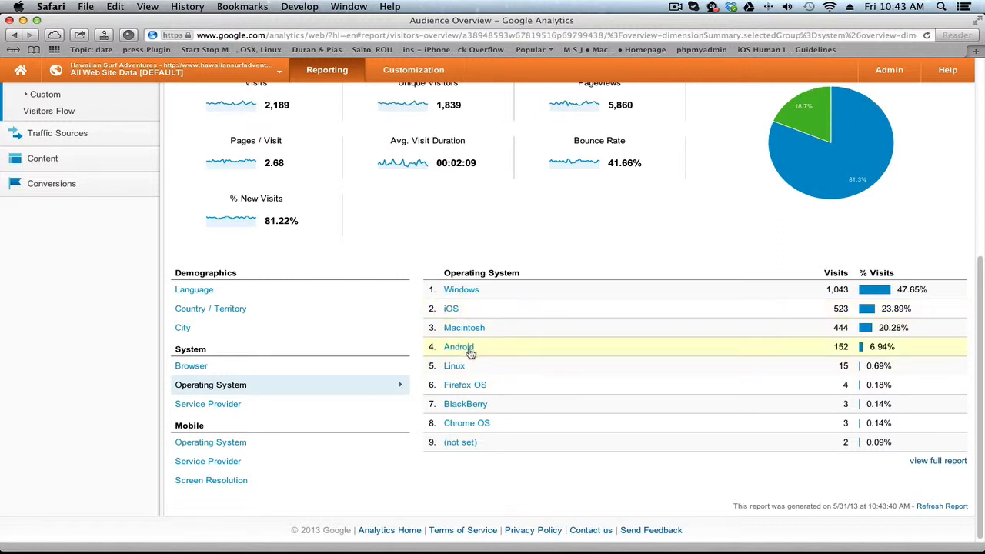
{"action": "mouse_move", "coordinate": [436, 376]}
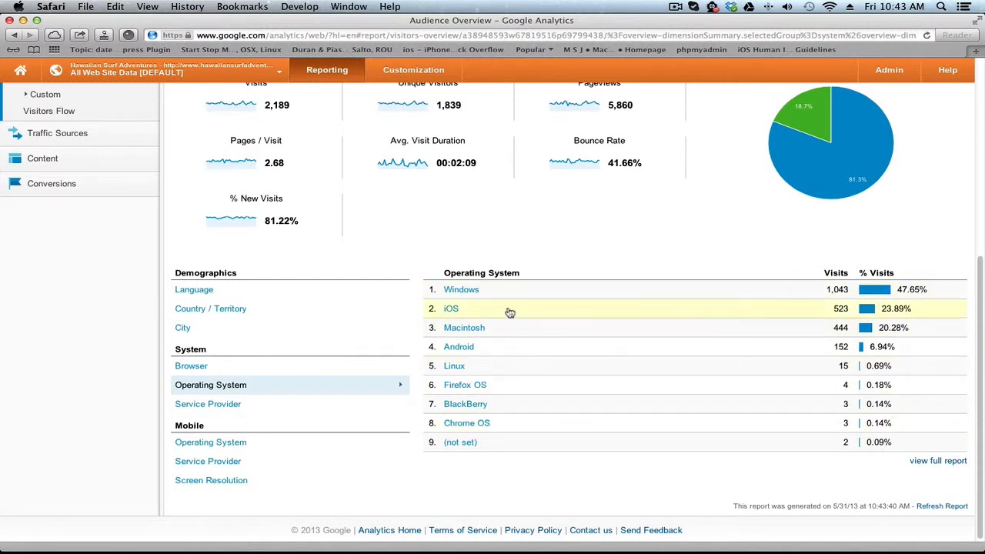
{"action": "mouse_move", "coordinate": [594, 310]}
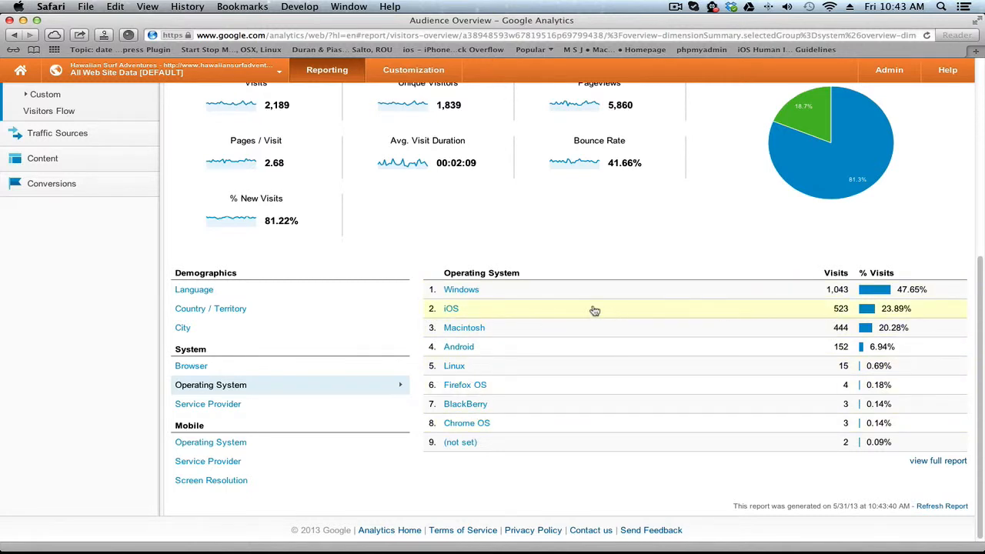
{"action": "mouse_move", "coordinate": [661, 305]}
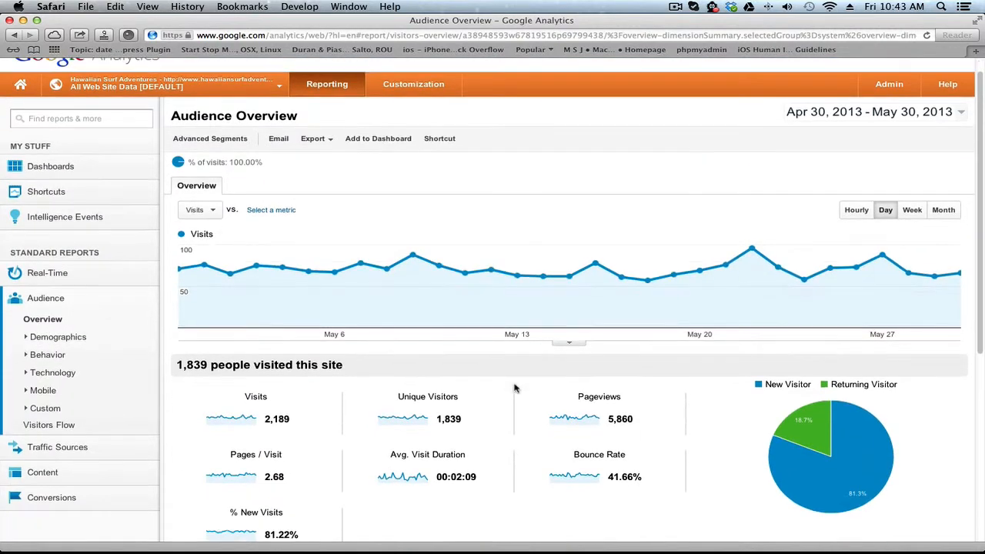
- Expand Traffic Sources in the sidebar to list Overview, Sources, SEO, Social and Advertising
{"action": "scroll", "scroll_direction": "down", "scroll_amount": 3}
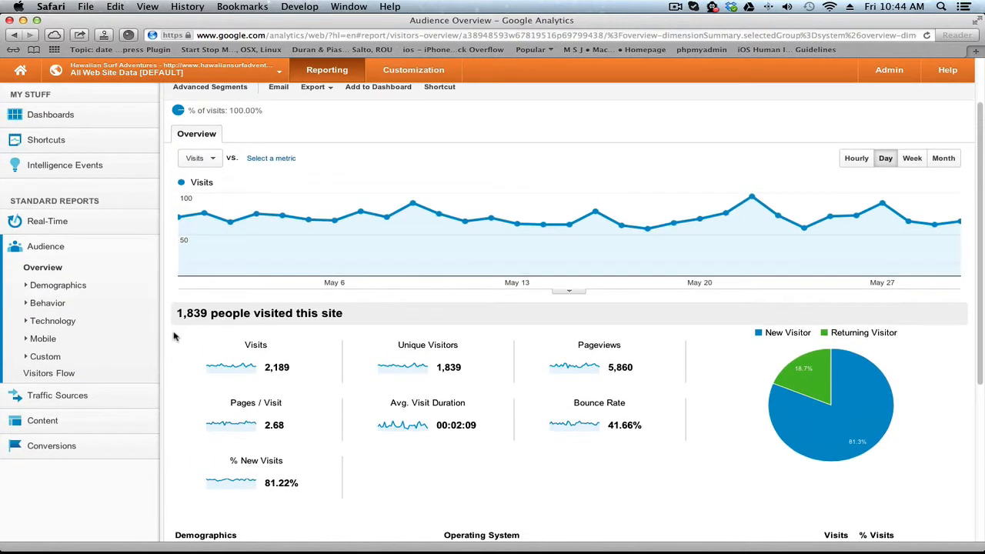
{"action": "scroll", "scroll_direction": "down", "scroll_amount": 3}
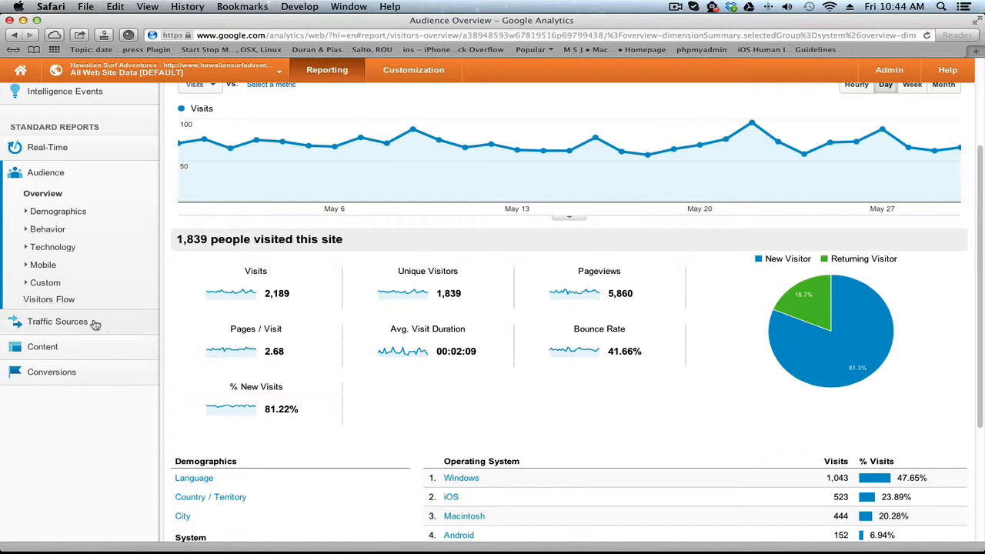
{"action": "left_click", "coordinate": [57, 321]}
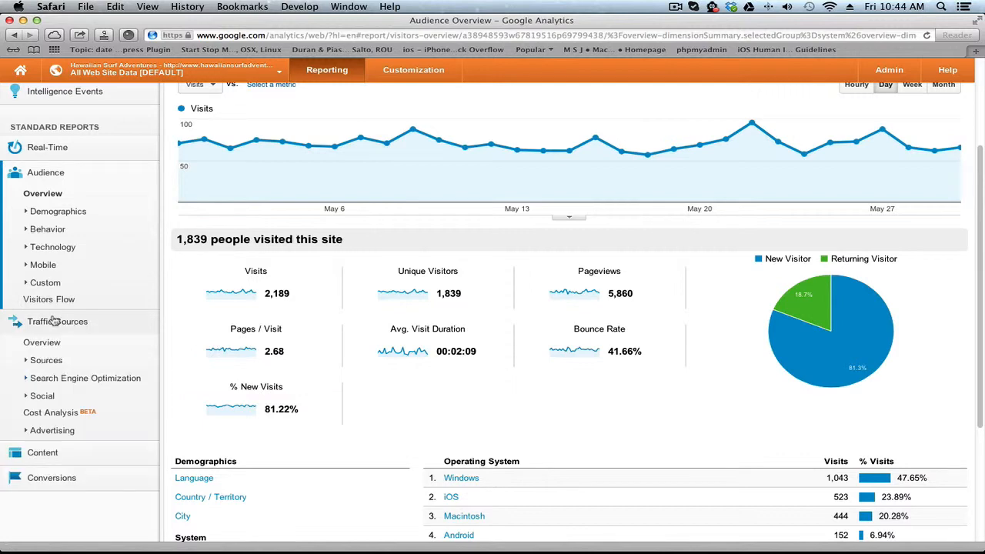
- Review the Traffic Sources Overview keywords and expand the Sources reports list
{"action": "left_click", "coordinate": [57, 321]}
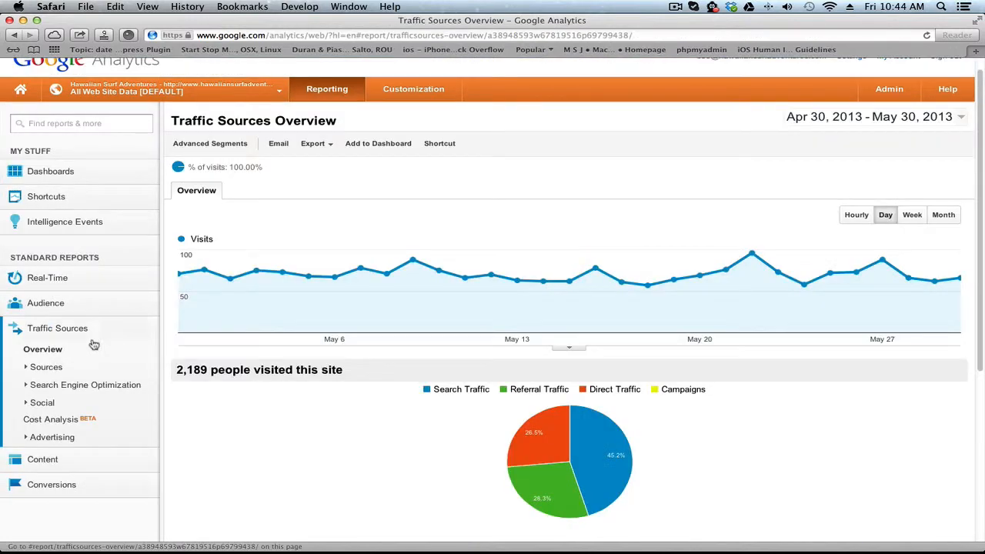
{"action": "scroll", "scroll_direction": "down", "scroll_amount": 3}
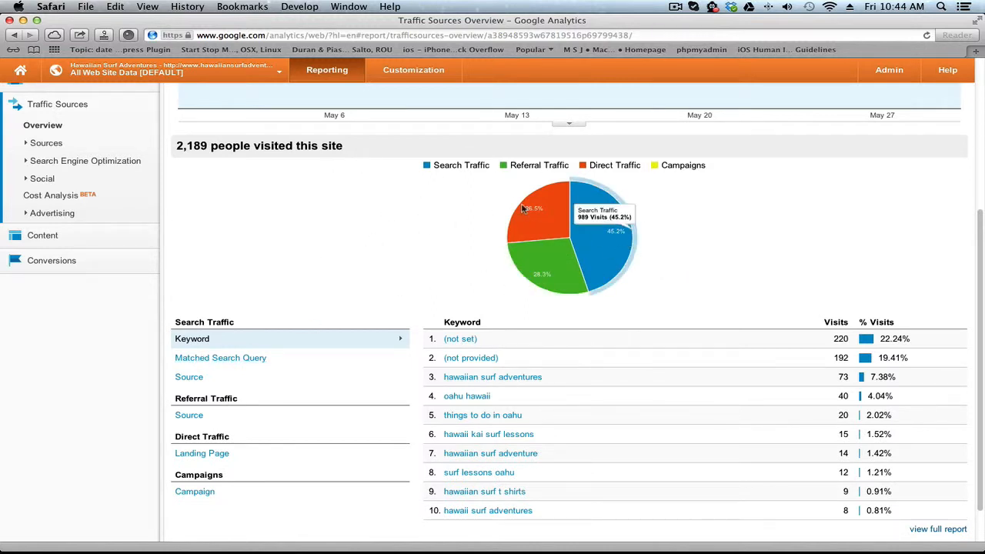
{"action": "mouse_move", "coordinate": [469, 173]}
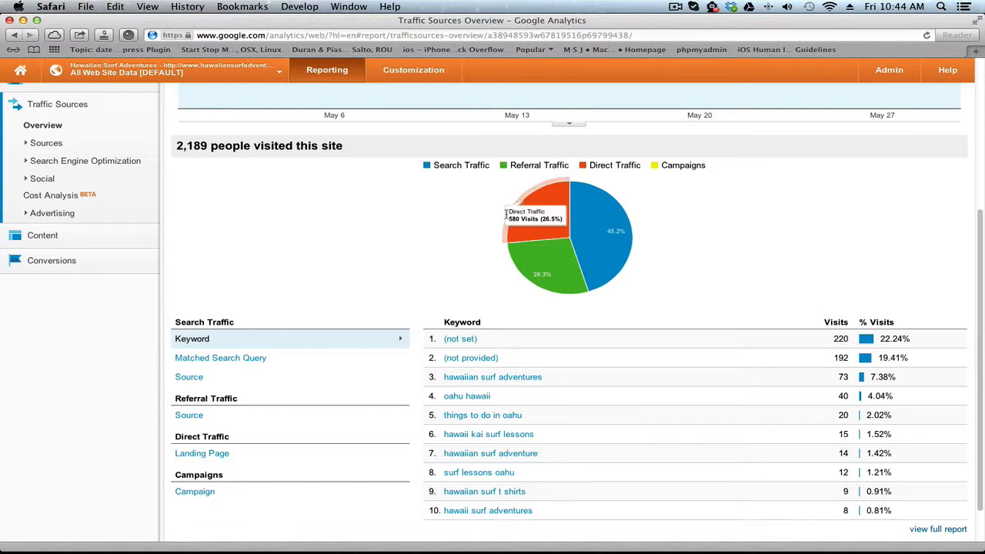
{"action": "mouse_move", "coordinate": [496, 221]}
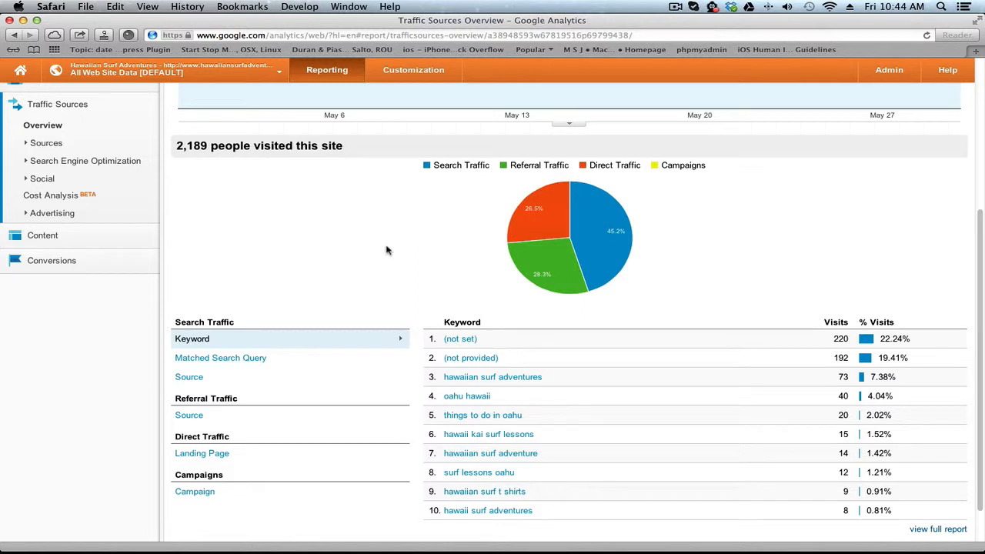
{"action": "scroll", "scroll_direction": "down", "scroll_amount": 3}
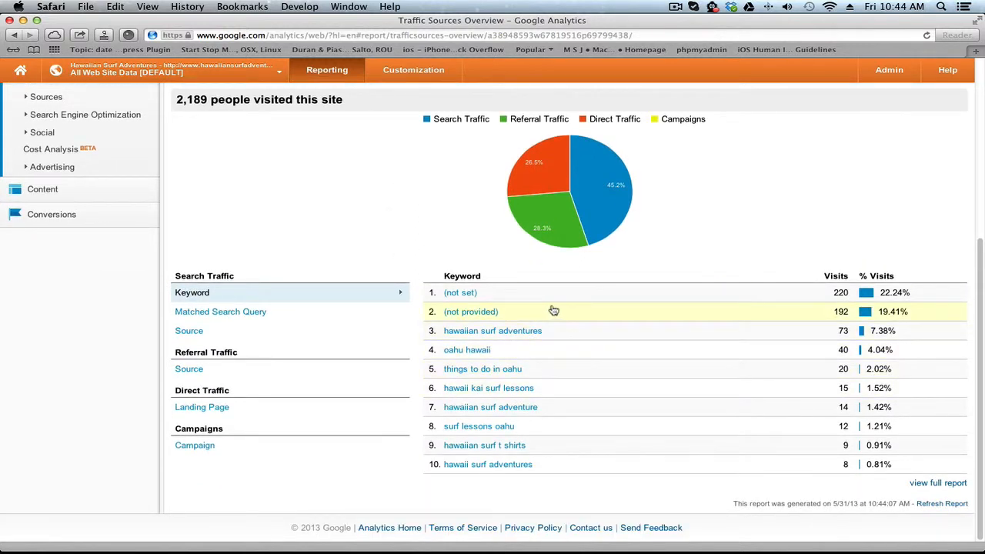
{"action": "mouse_move", "coordinate": [488, 388]}
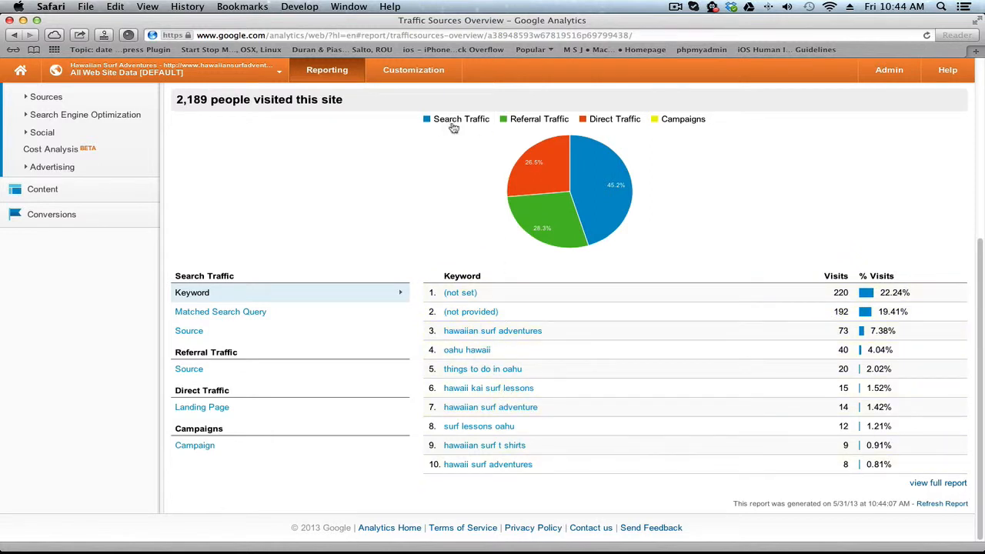
{"action": "mouse_move", "coordinate": [577, 368]}
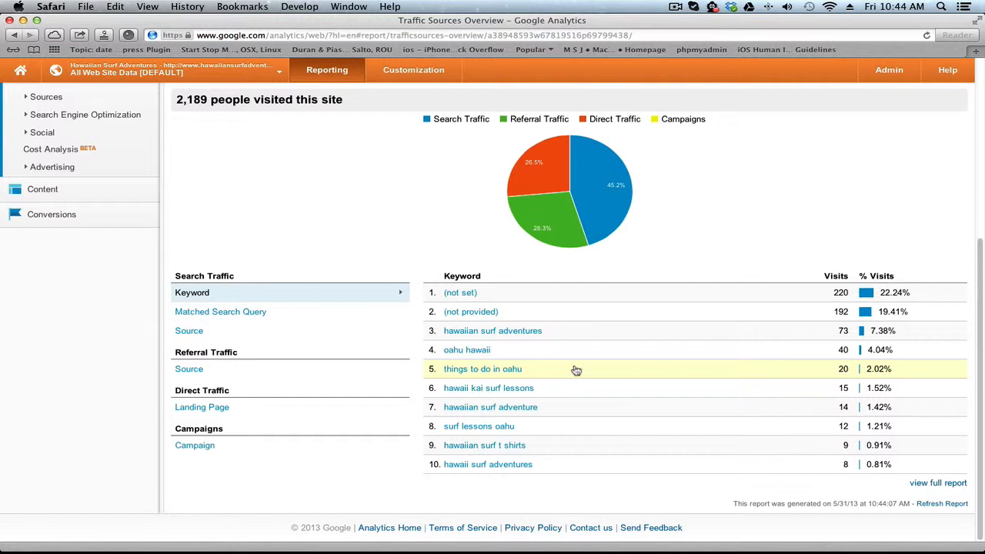
{"action": "mouse_move", "coordinate": [524, 372]}
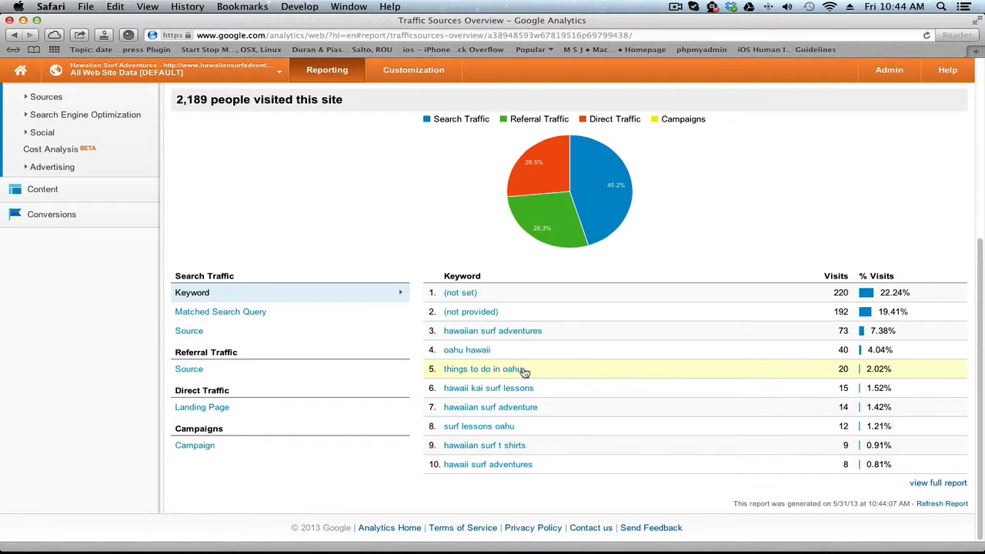
{"action": "mouse_move", "coordinate": [463, 375]}
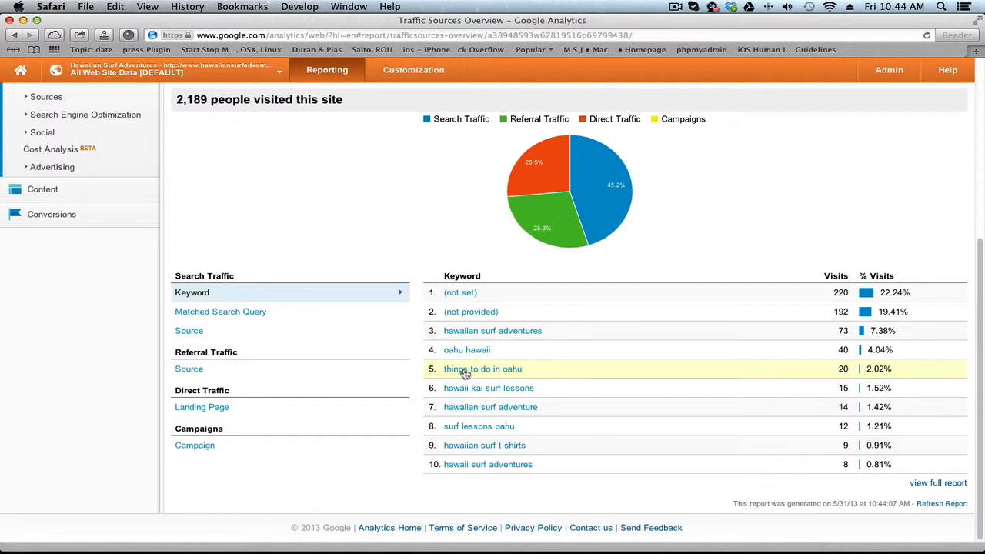
{"action": "mouse_move", "coordinate": [517, 365]}
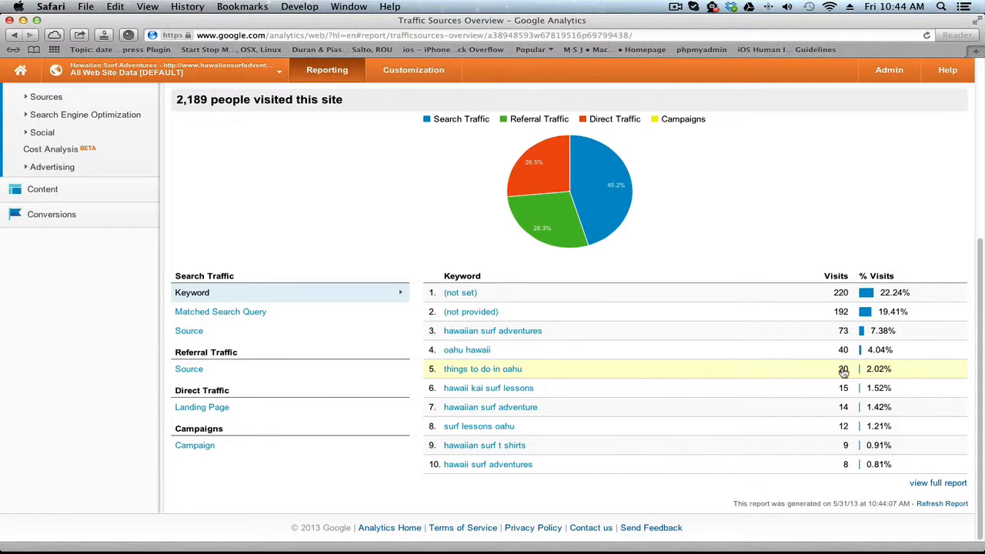
{"action": "mouse_move", "coordinate": [496, 311]}
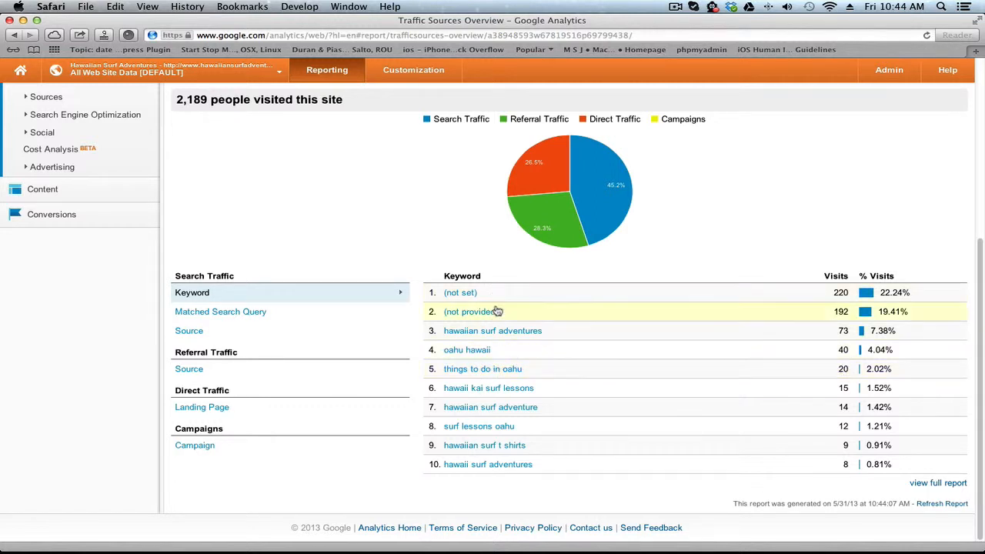
{"action": "mouse_move", "coordinate": [542, 375]}
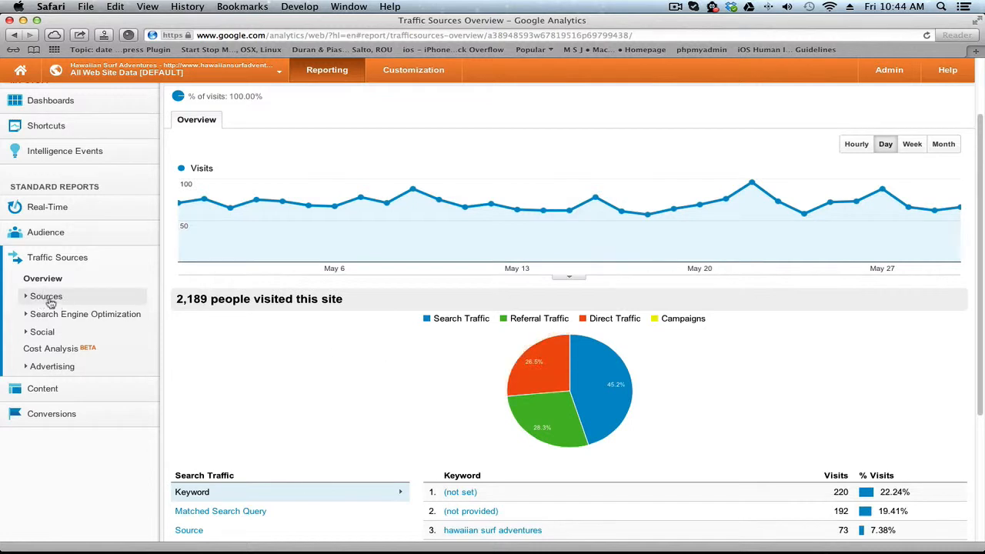
{"action": "left_click", "coordinate": [46, 296]}
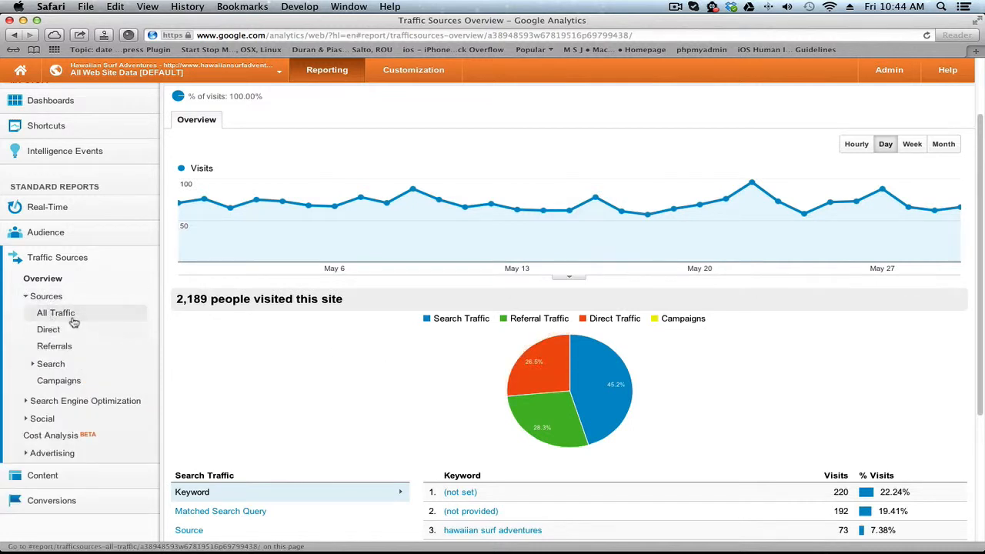
- Open All Traffic and scroll the Source/Medium table, led by google / organic at 679
{"action": "left_click", "coordinate": [56, 313]}
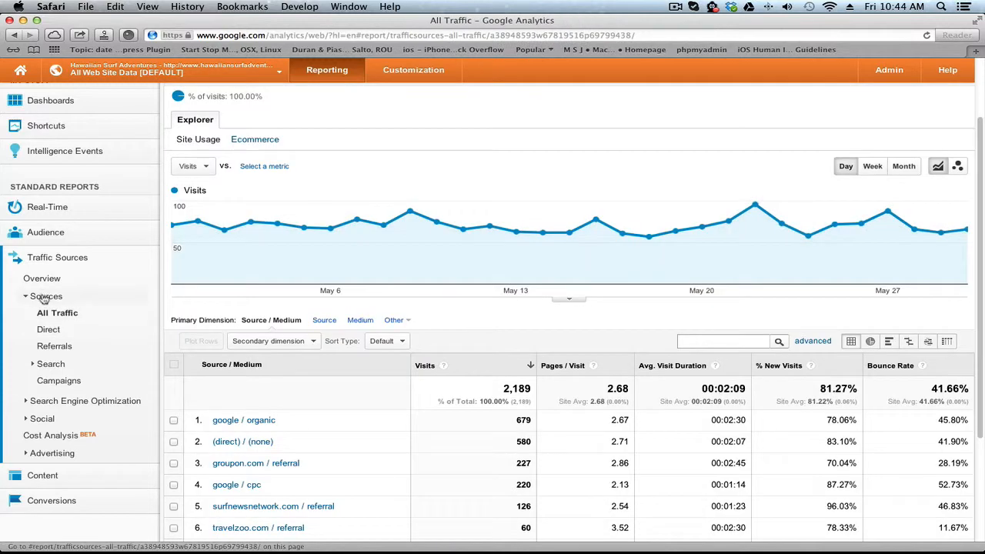
{"action": "scroll", "scroll_direction": "down", "scroll_amount": 3}
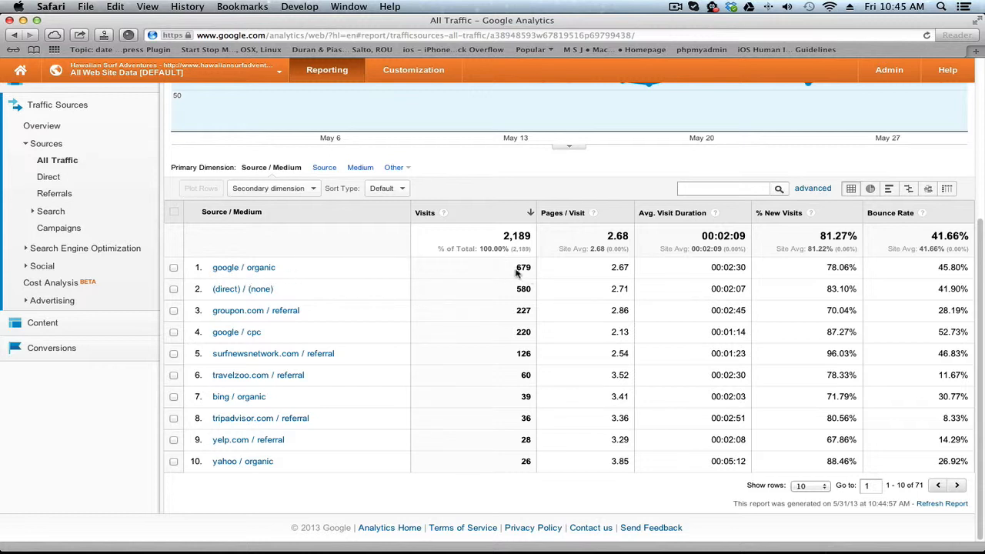
{"action": "mouse_move", "coordinate": [527, 270]}
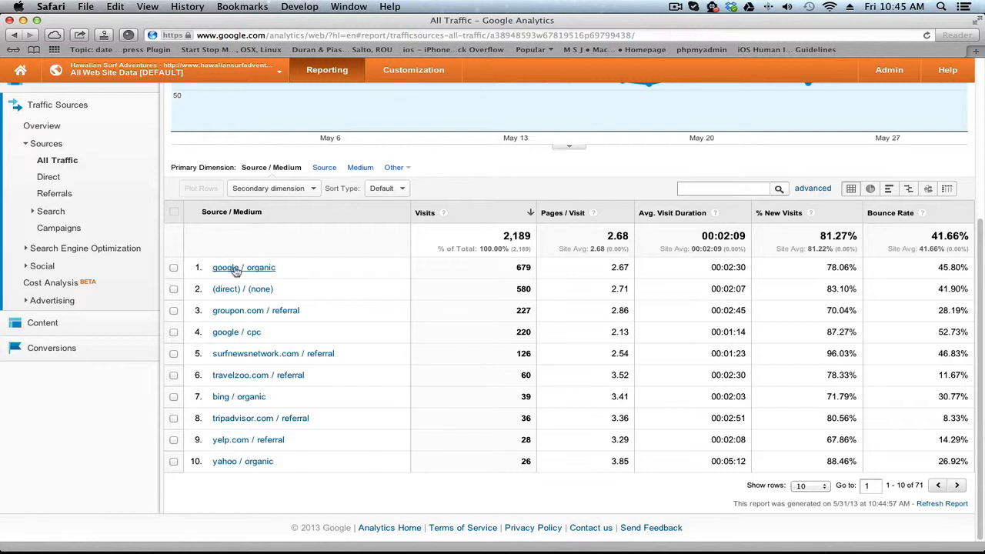
{"action": "mouse_move", "coordinate": [280, 300]}
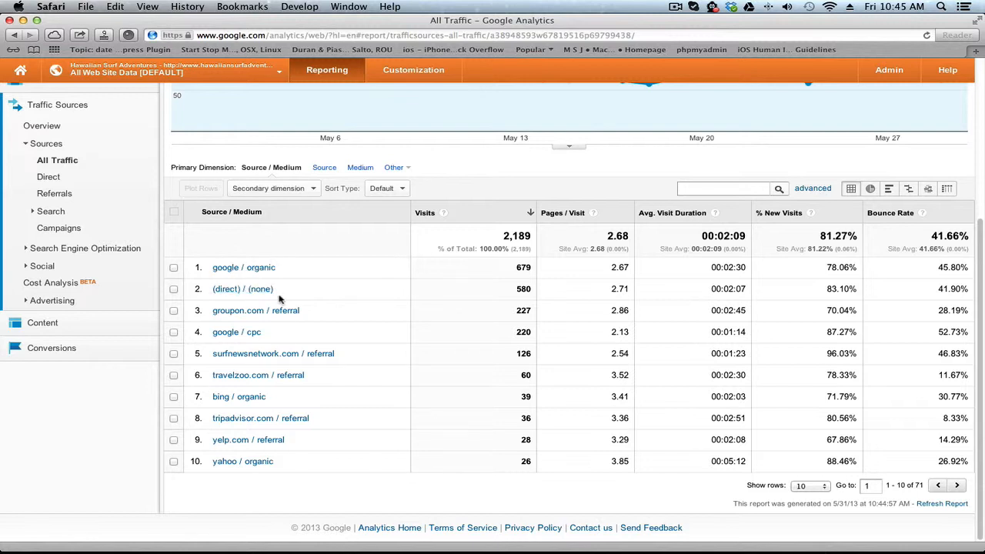
{"action": "mouse_move", "coordinate": [527, 313]}
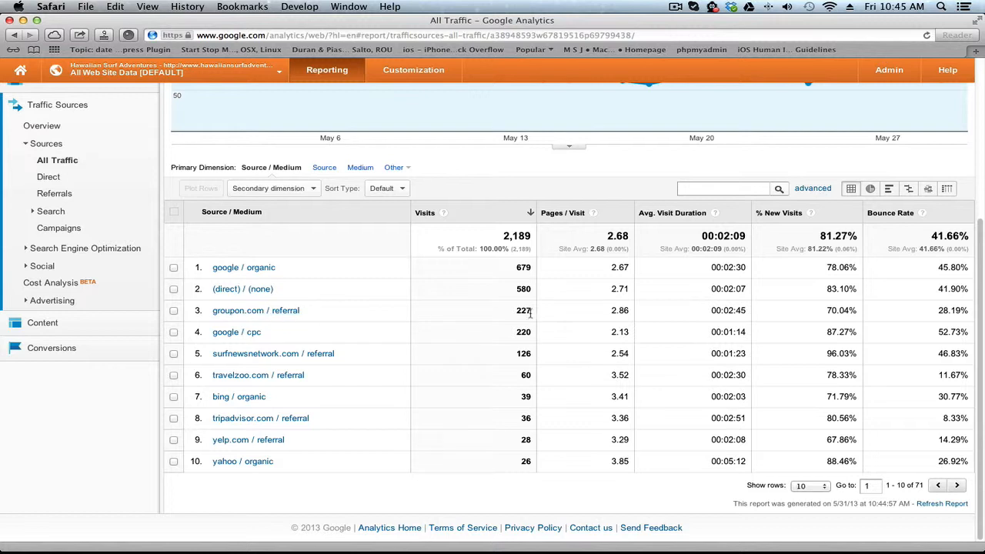
{"action": "mouse_move", "coordinate": [236, 336]}
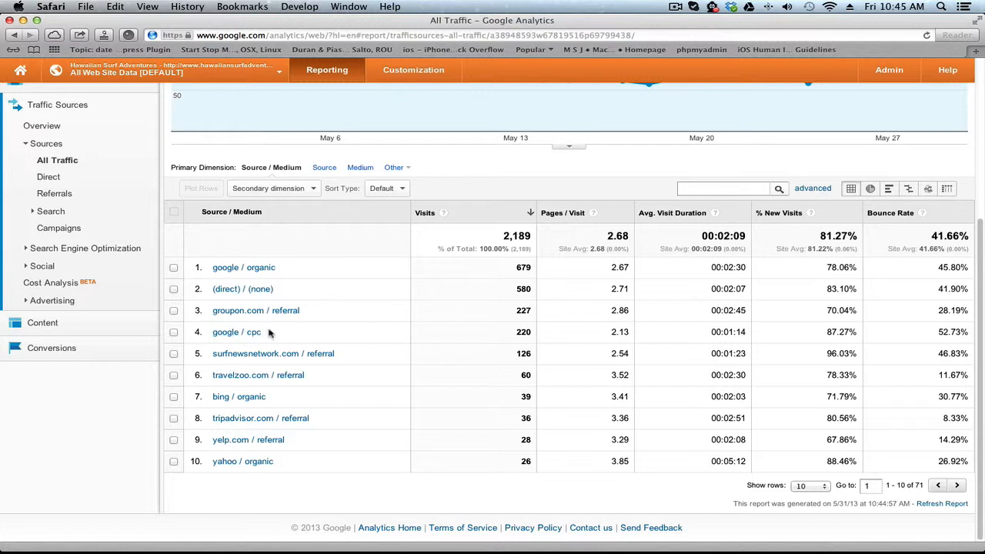
{"action": "mouse_move", "coordinate": [273, 353]}
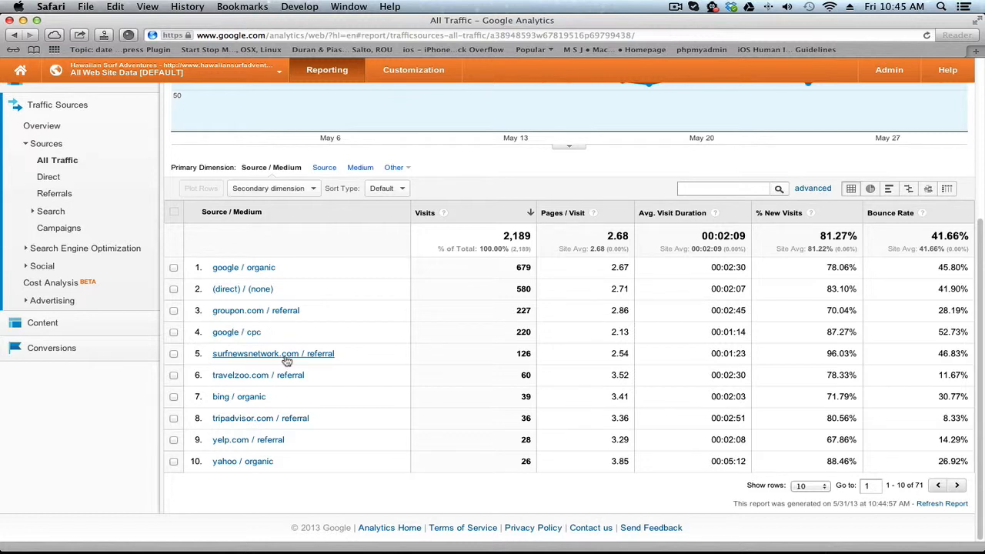
{"action": "scroll", "scroll_direction": "down", "scroll_amount": 3}
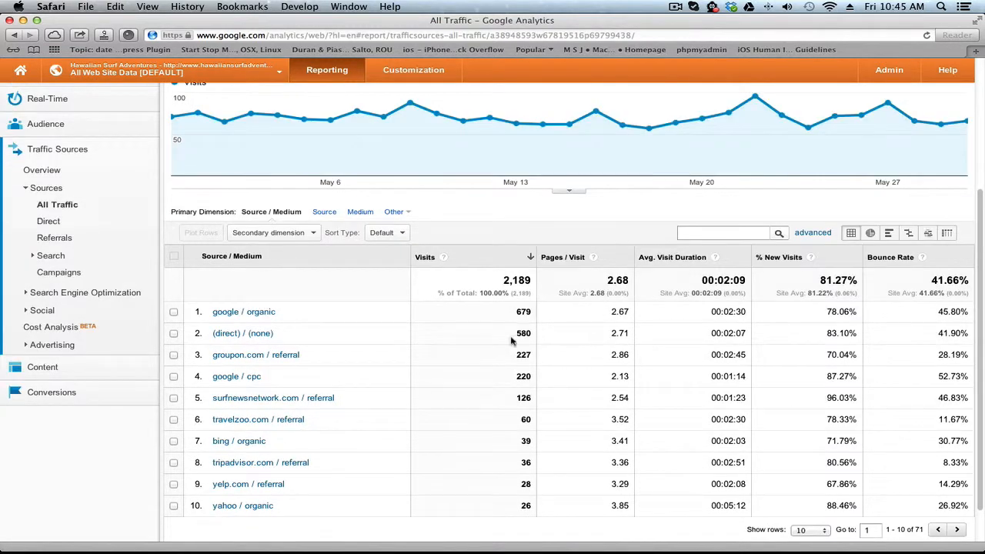
{"action": "mouse_move", "coordinate": [266, 382]}
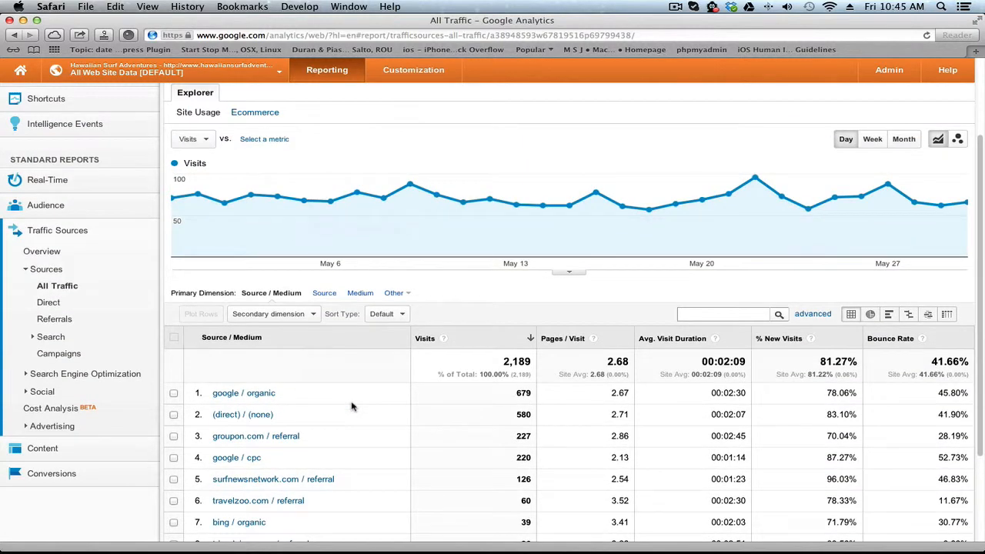
{"action": "scroll", "scroll_direction": "down", "scroll_amount": 3}
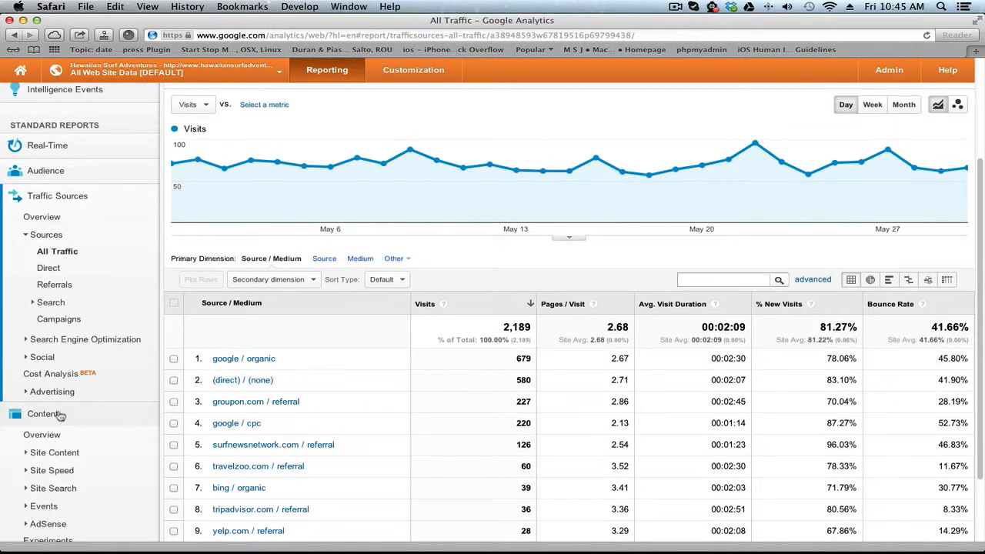
- Open Content Overview and scroll to the Page table showing 5,860 pageviews
{"action": "left_click", "coordinate": [42, 414]}
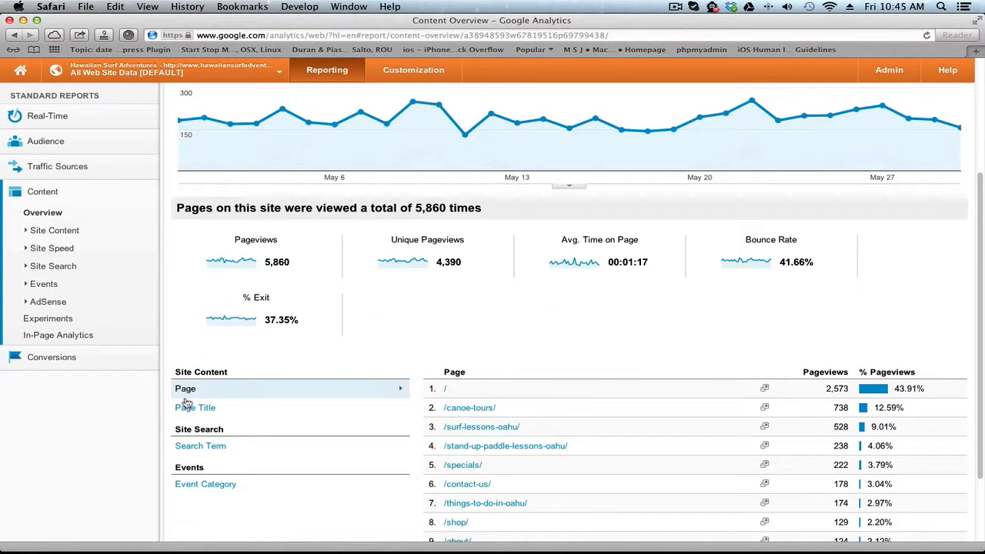
{"action": "scroll", "scroll_direction": "down", "scroll_amount": 3}
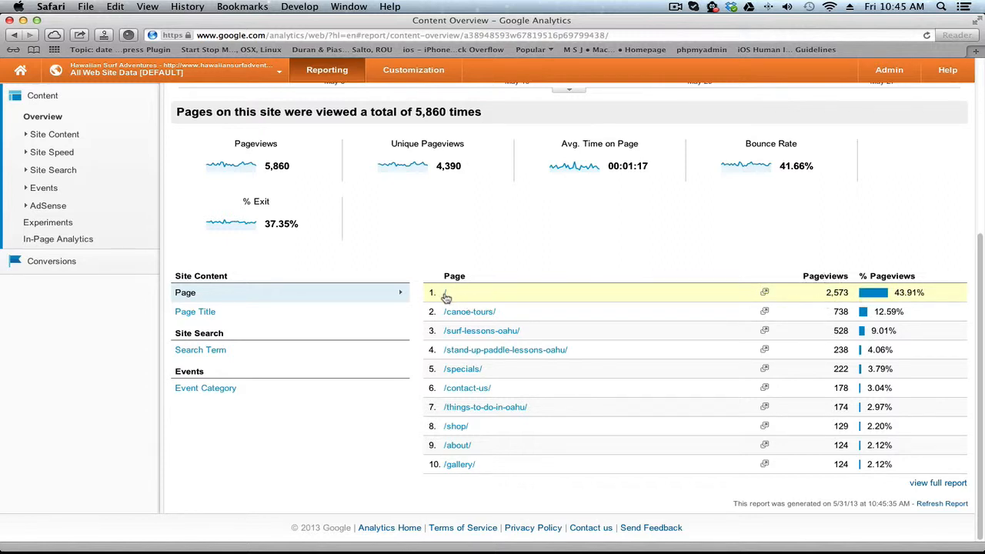
{"action": "mouse_move", "coordinate": [469, 311]}
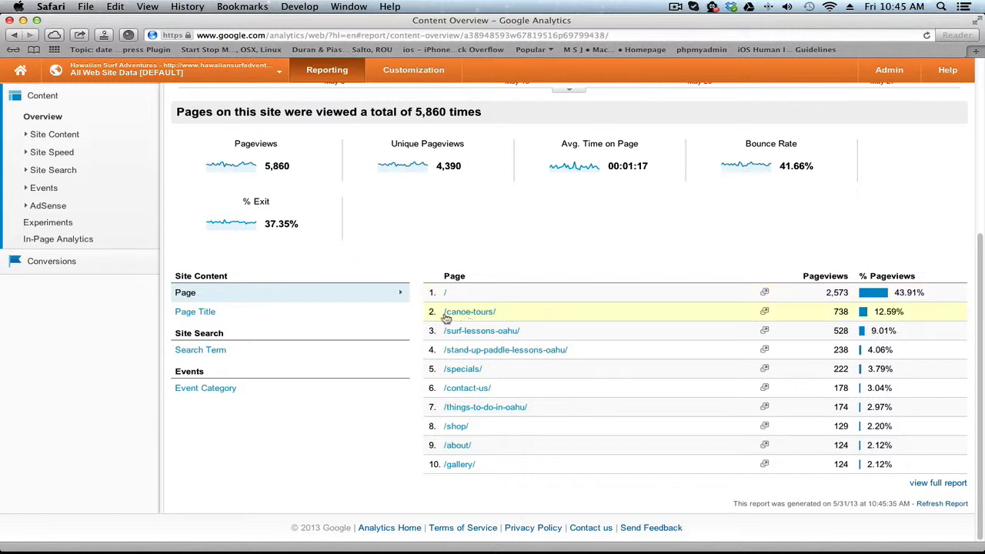
{"action": "mouse_move", "coordinate": [481, 330]}
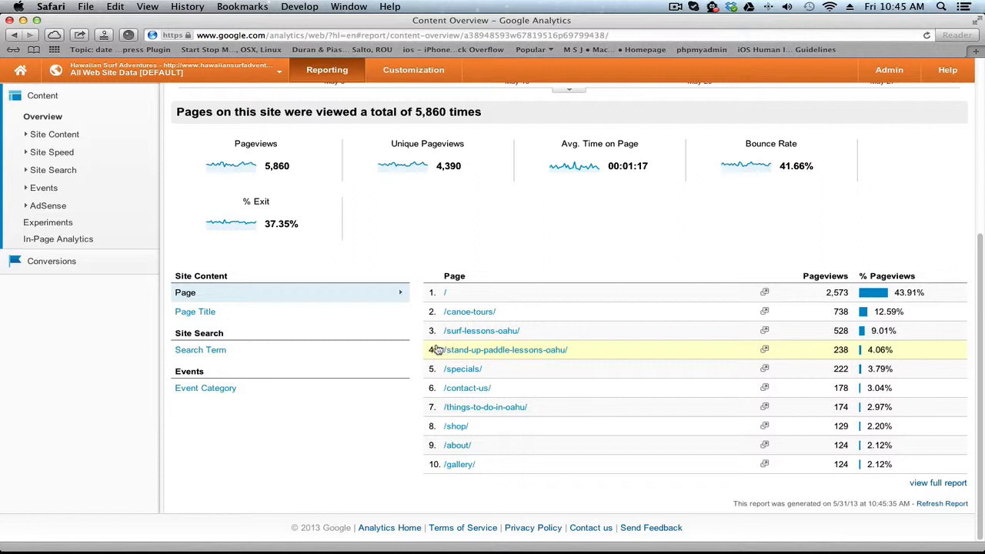
{"action": "mouse_move", "coordinate": [523, 407]}
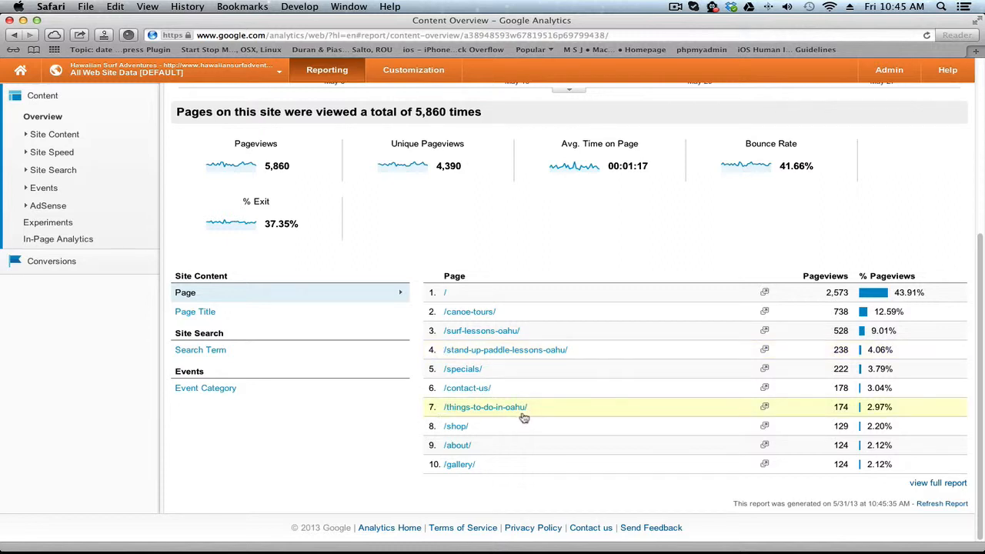
{"action": "mouse_move", "coordinate": [530, 426]}
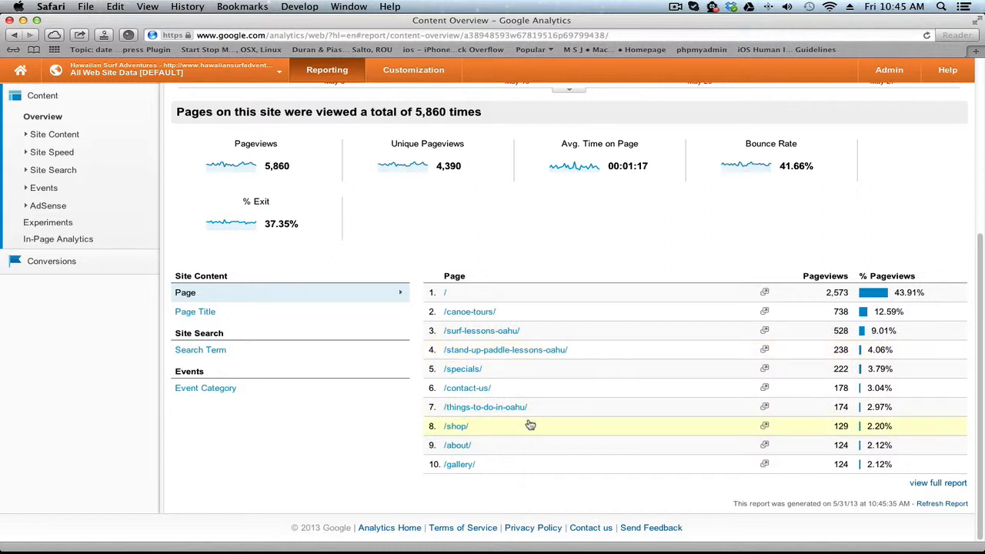
{"action": "mouse_move", "coordinate": [385, 415]}
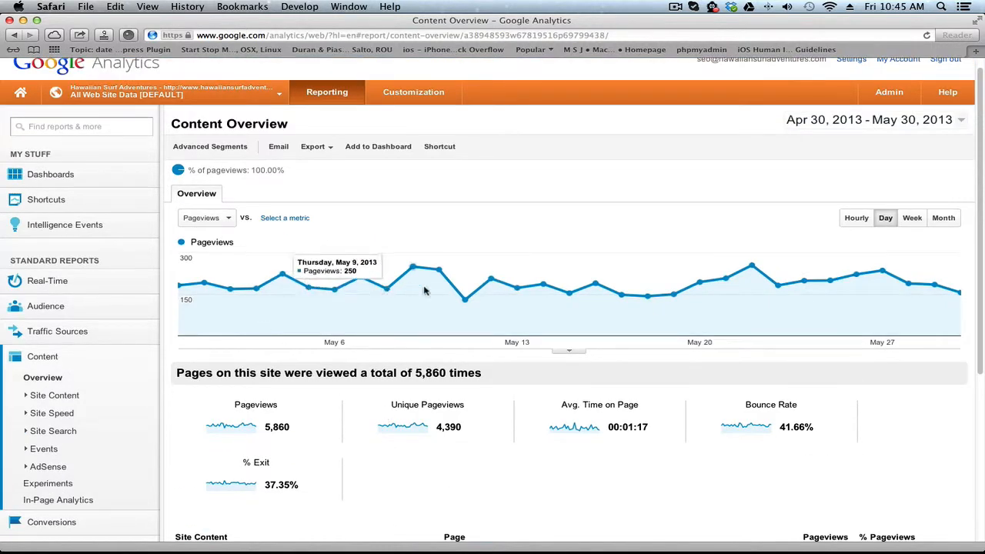
{"action": "mouse_move", "coordinate": [382, 354]}
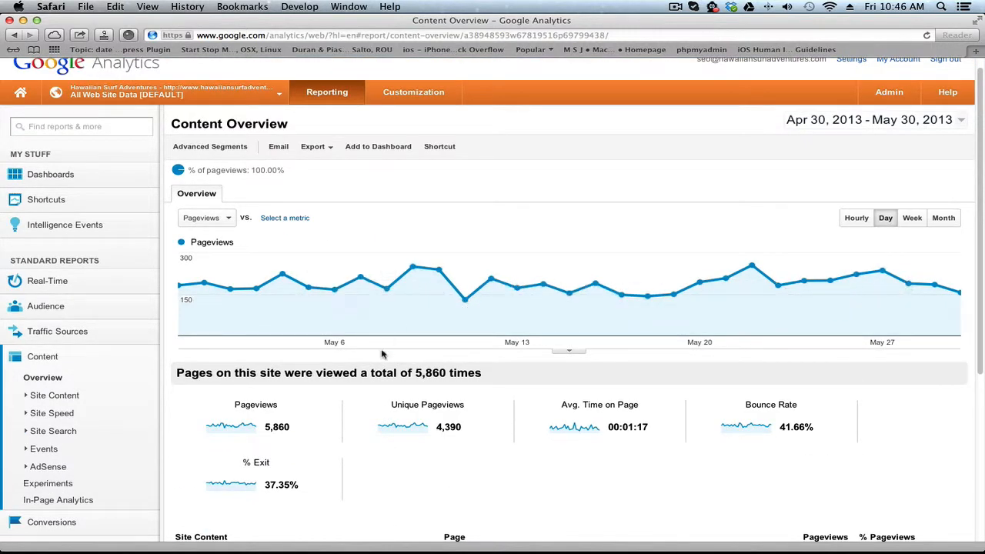
- Set the Content Overview date range to Apr 1 – Apr 30, 2013
{"action": "scroll", "scroll_direction": "down", "scroll_amount": 3}
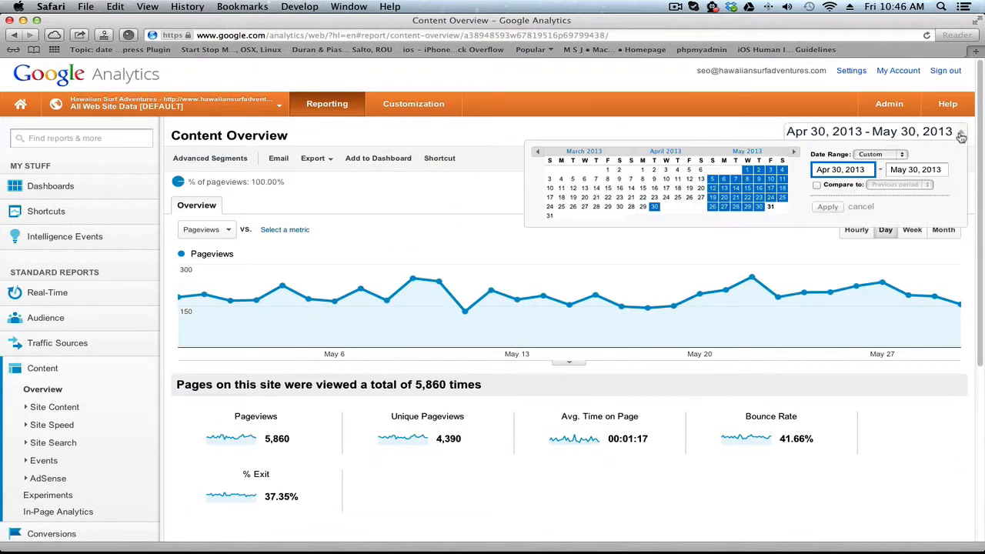
{"action": "left_click", "coordinate": [643, 169]}
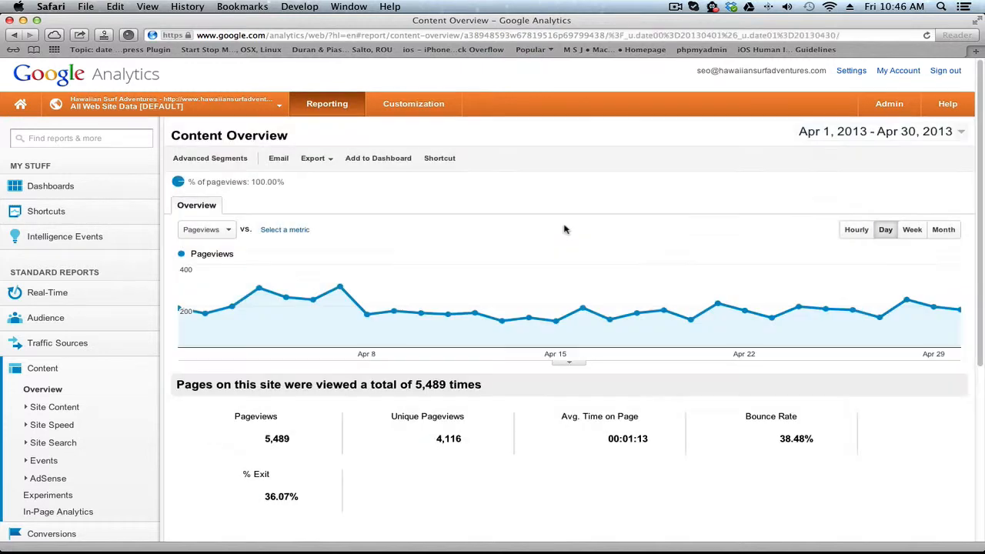
{"action": "scroll", "scroll_direction": "down", "scroll_amount": 3}
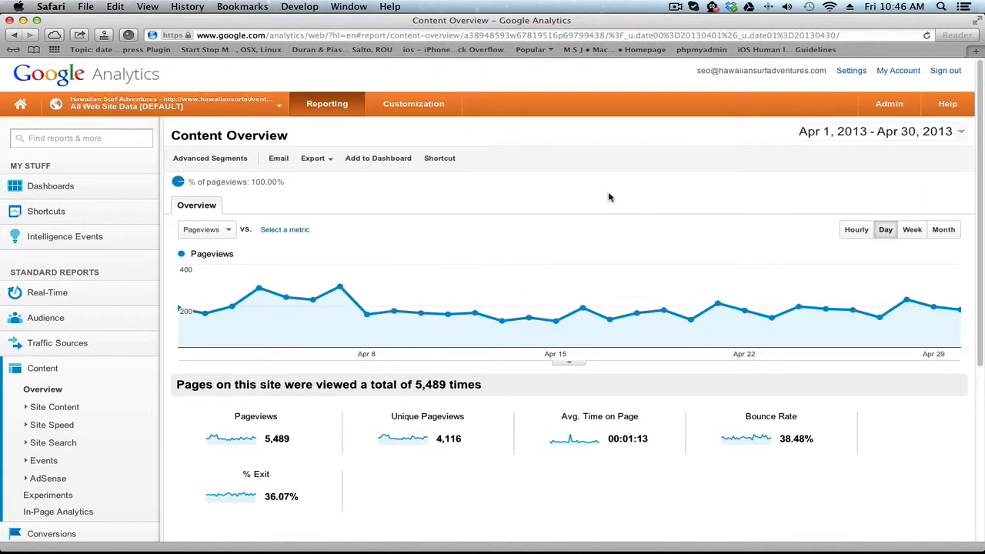
{"action": "mouse_move", "coordinate": [607, 198]}
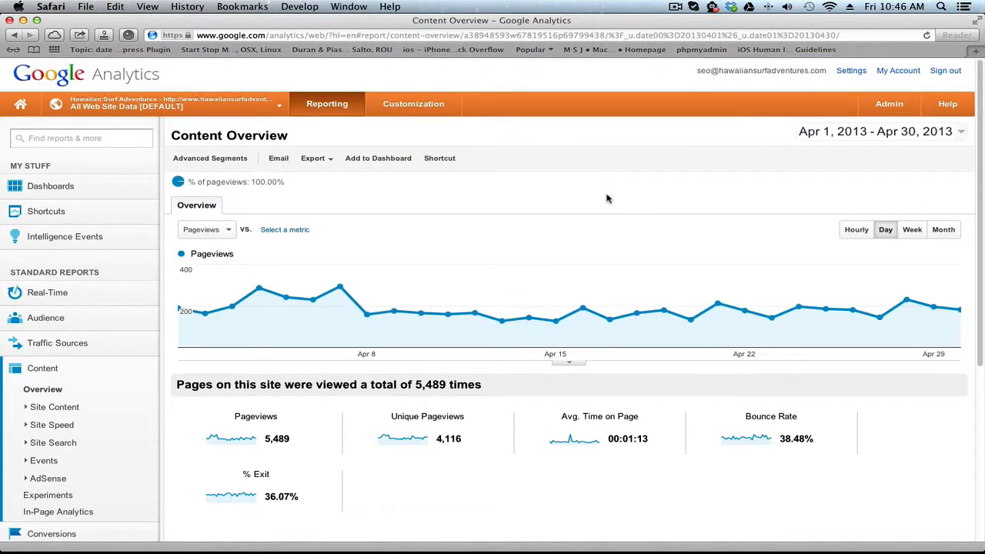